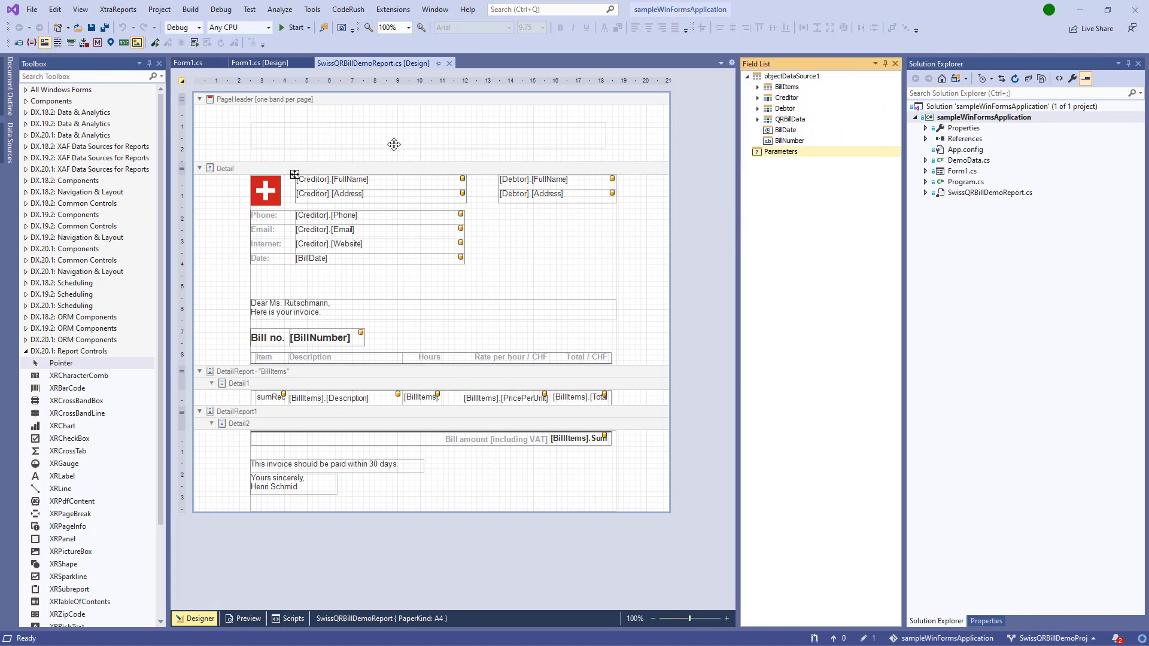
Step: Expand the QRBillData fields, open DemoData.cs, and start cloning Reporting-Custom-Controls
click(758, 118)
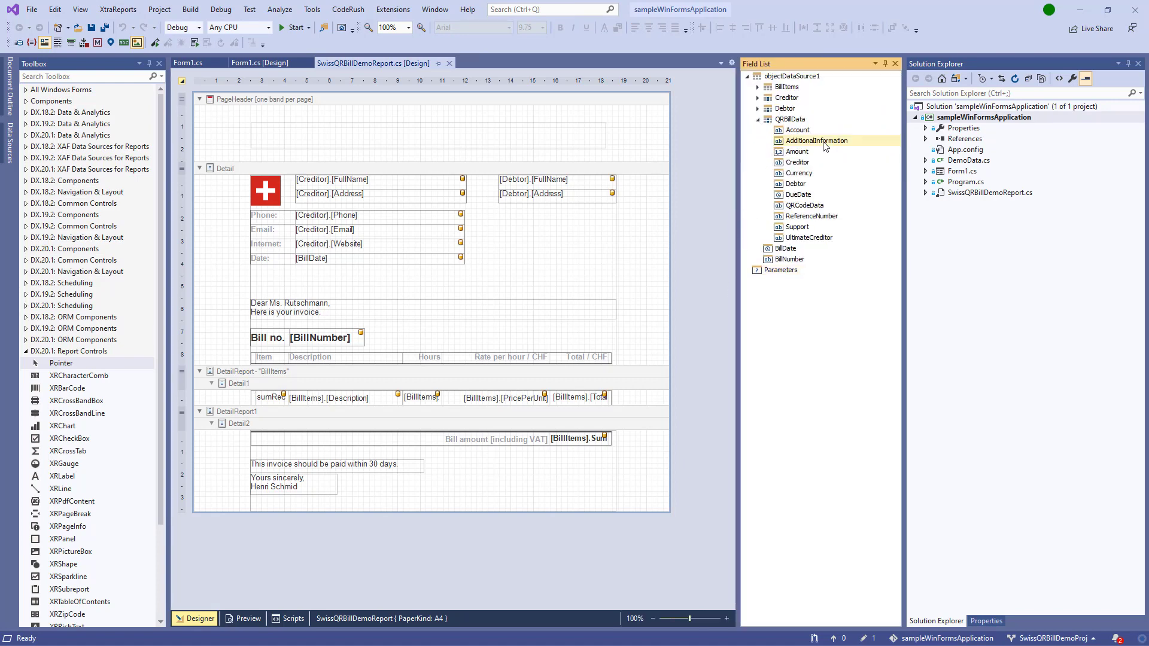
click(968, 160)
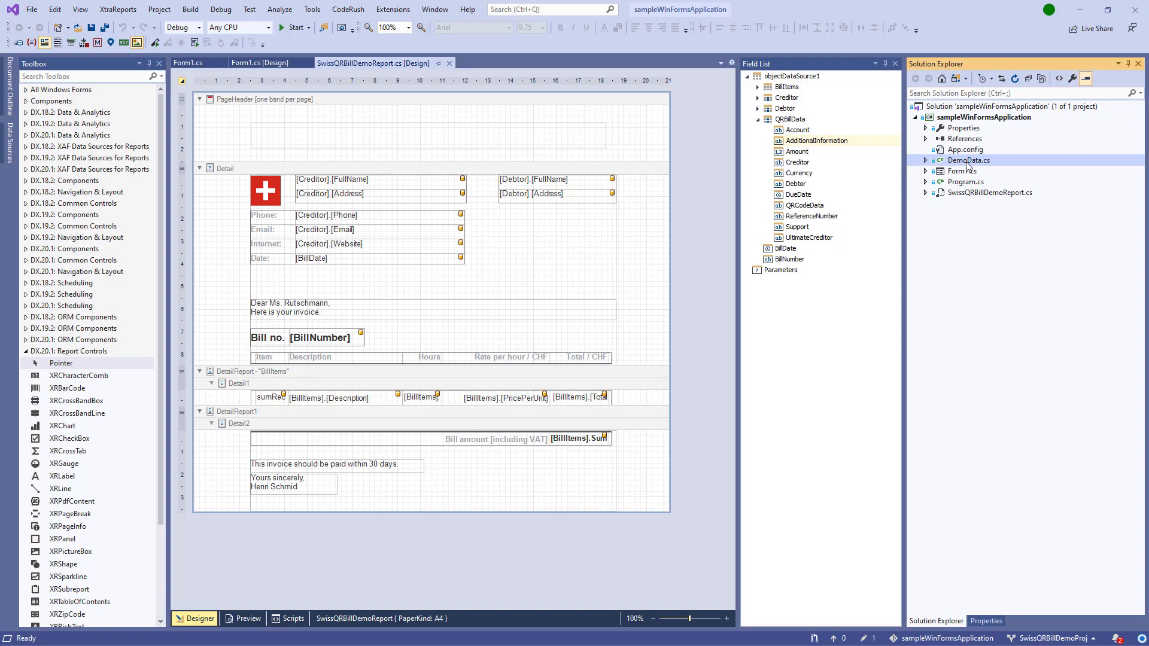
double_click(968, 160)
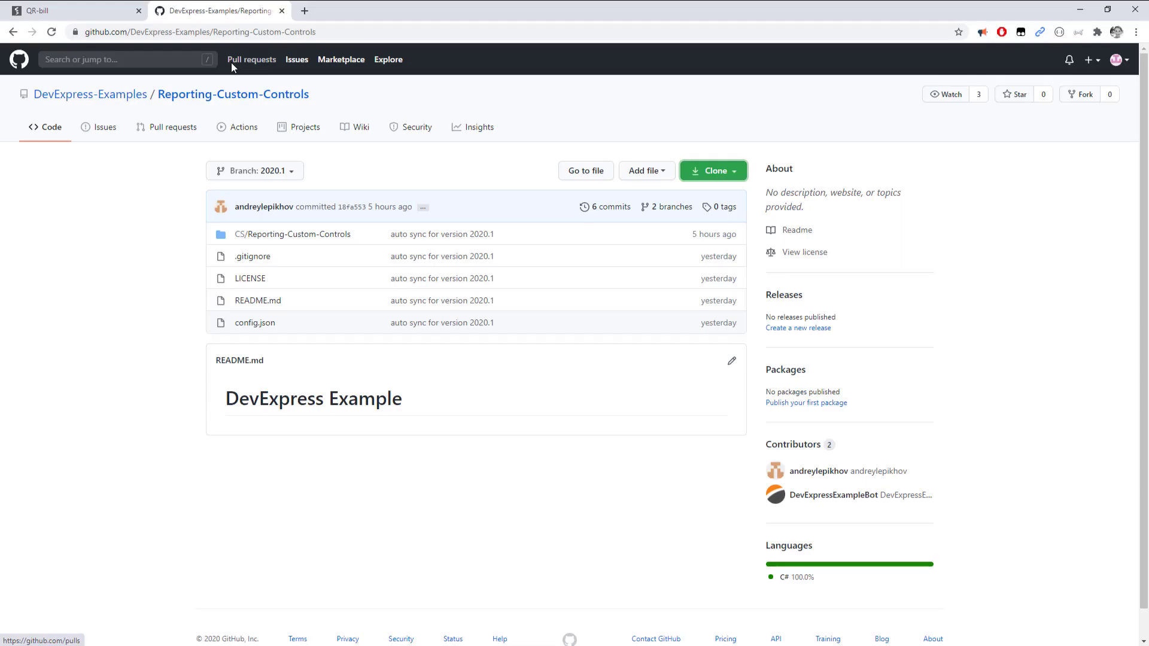
click(707, 170)
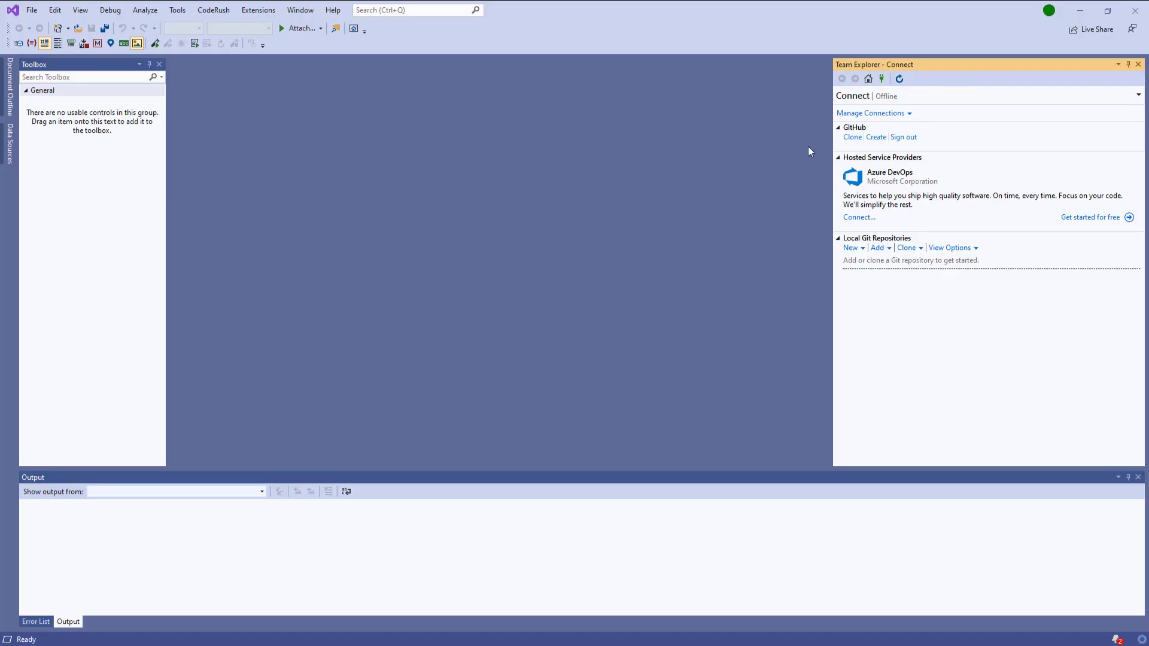
Step: Clone Reporting-Custom-Controls locally and open the CustomControls solution from the CS folder
click(906, 247)
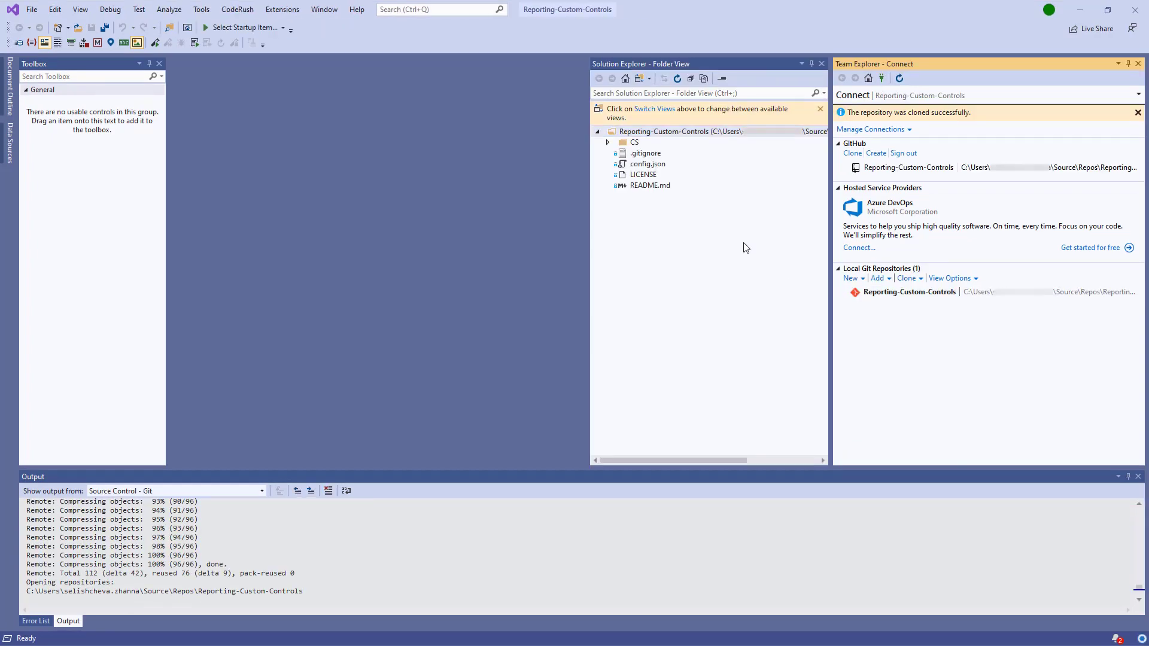
double_click(736, 195)
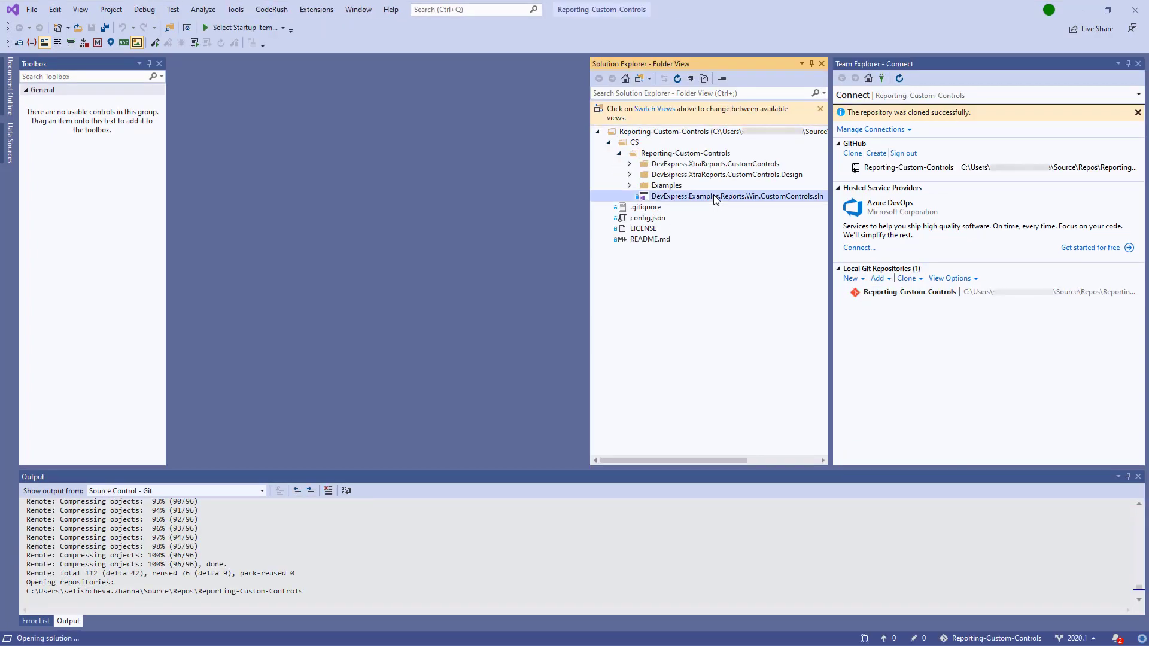
double_click(735, 196)
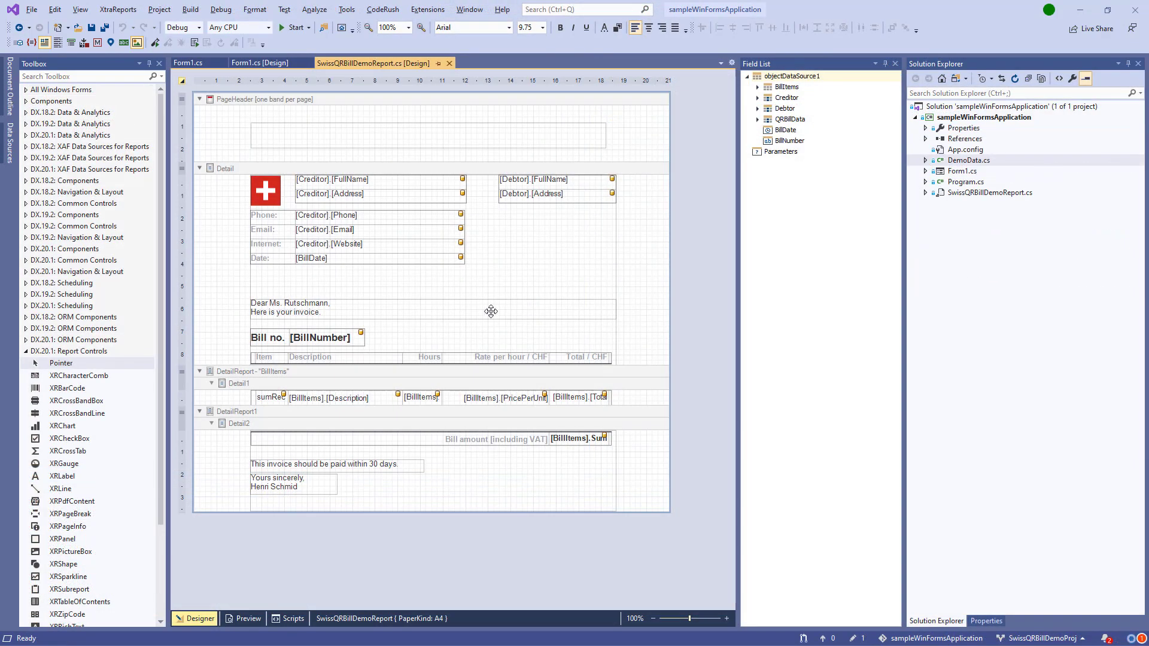
Step: Add XRSwissQRBill to the Toolbox from the CustomControls bin\Debug assembly via Choose Items
click(67, 388)
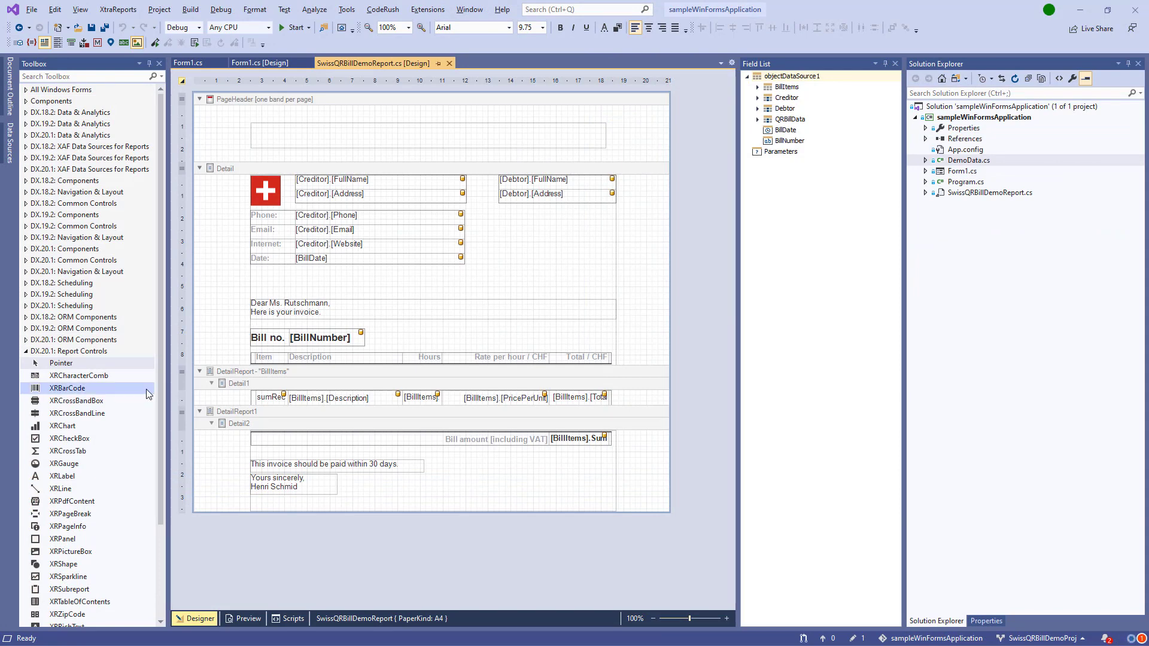
right_click(67, 499)
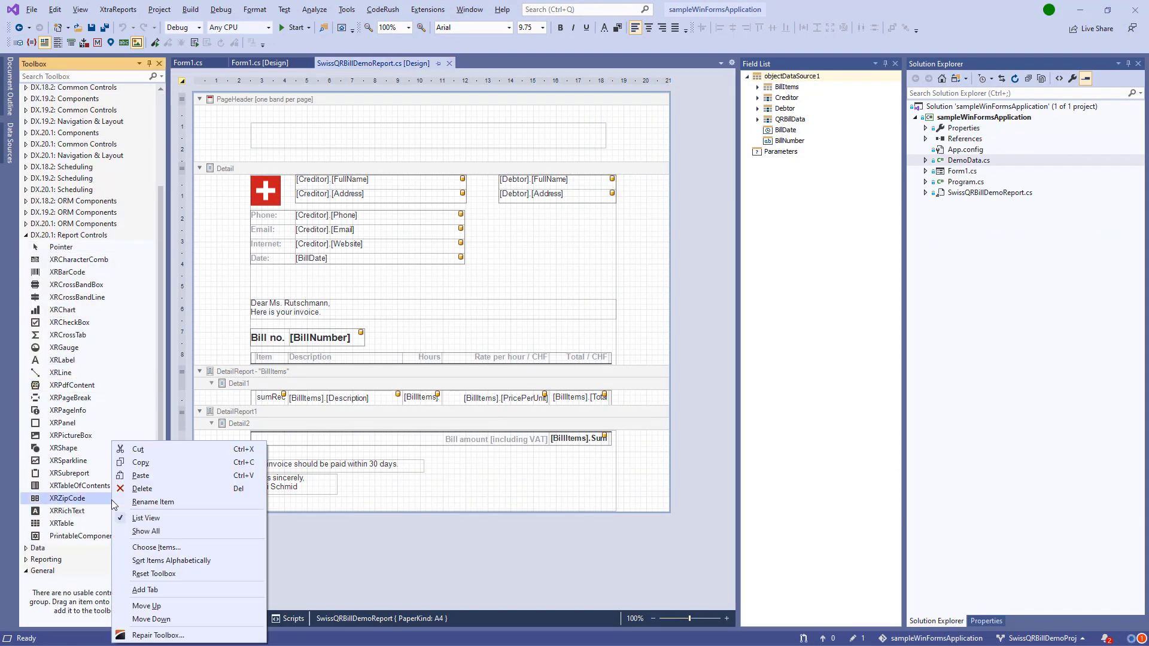
mouse_move(154, 548)
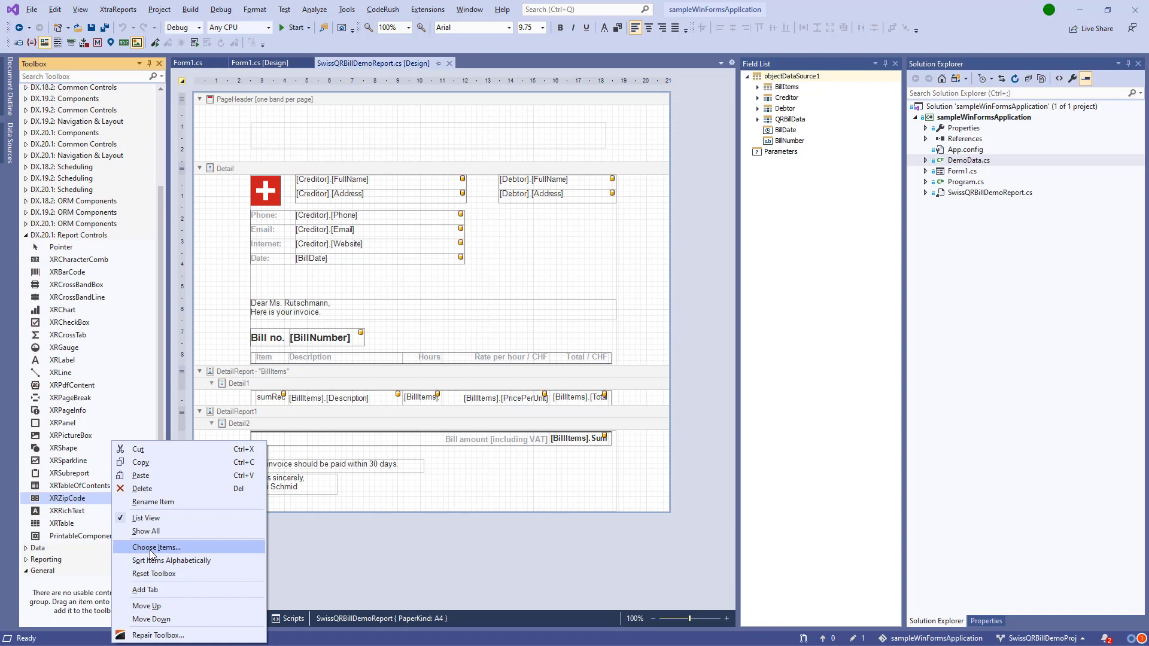
click(154, 548)
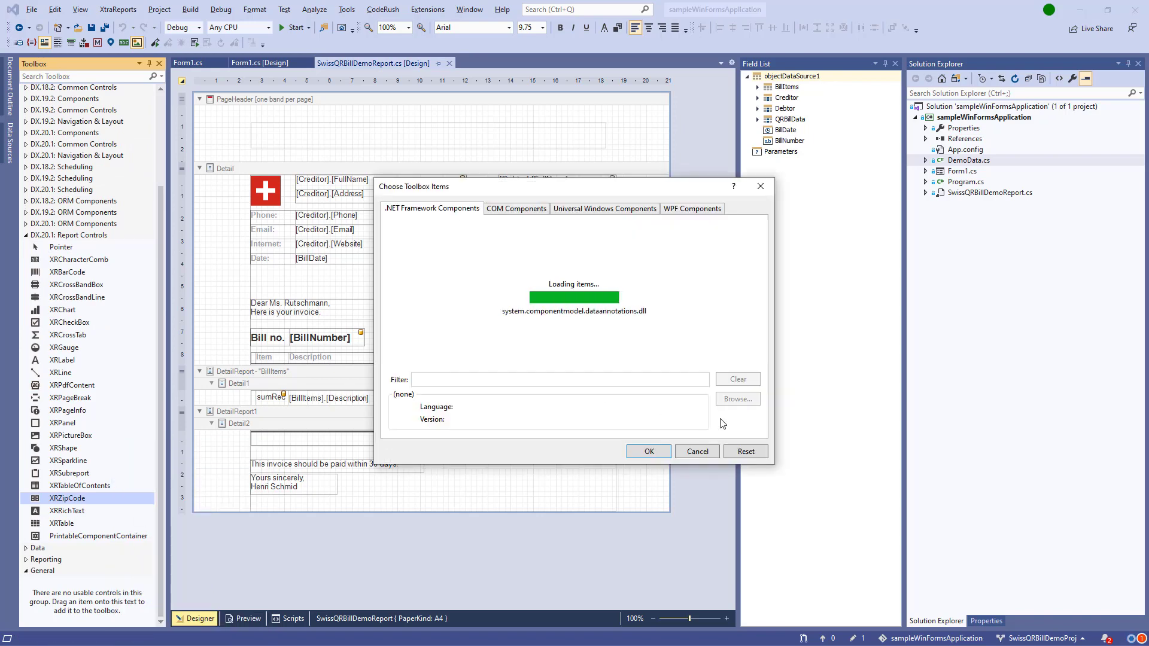
click(737, 398)
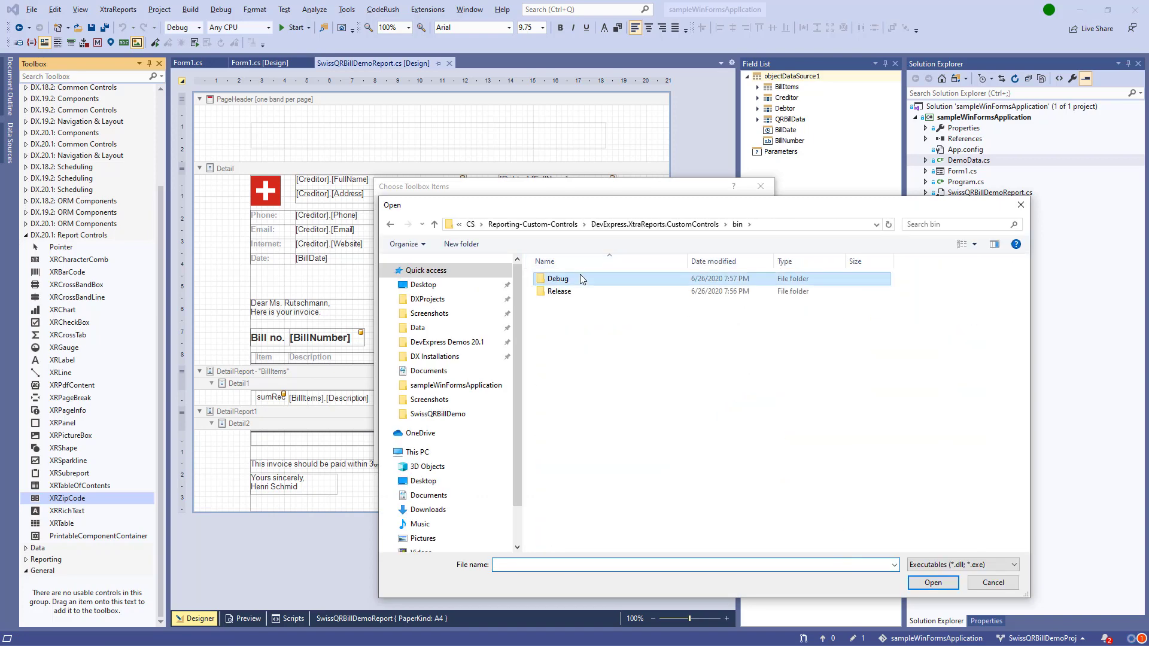
double_click(559, 278)
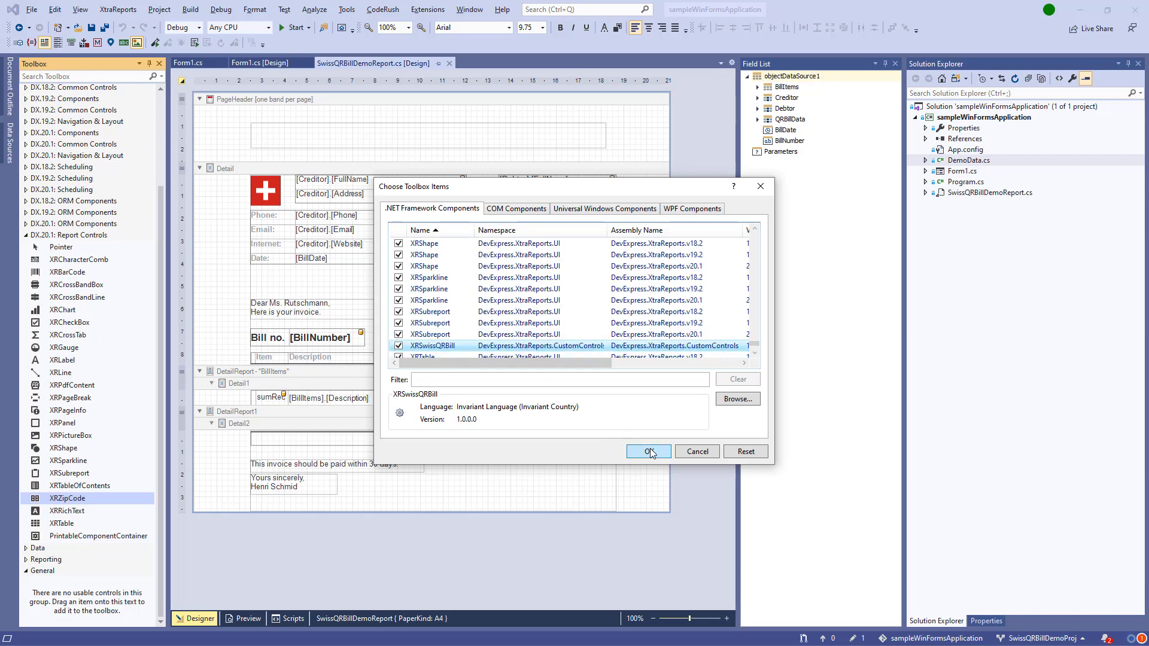
click(648, 450)
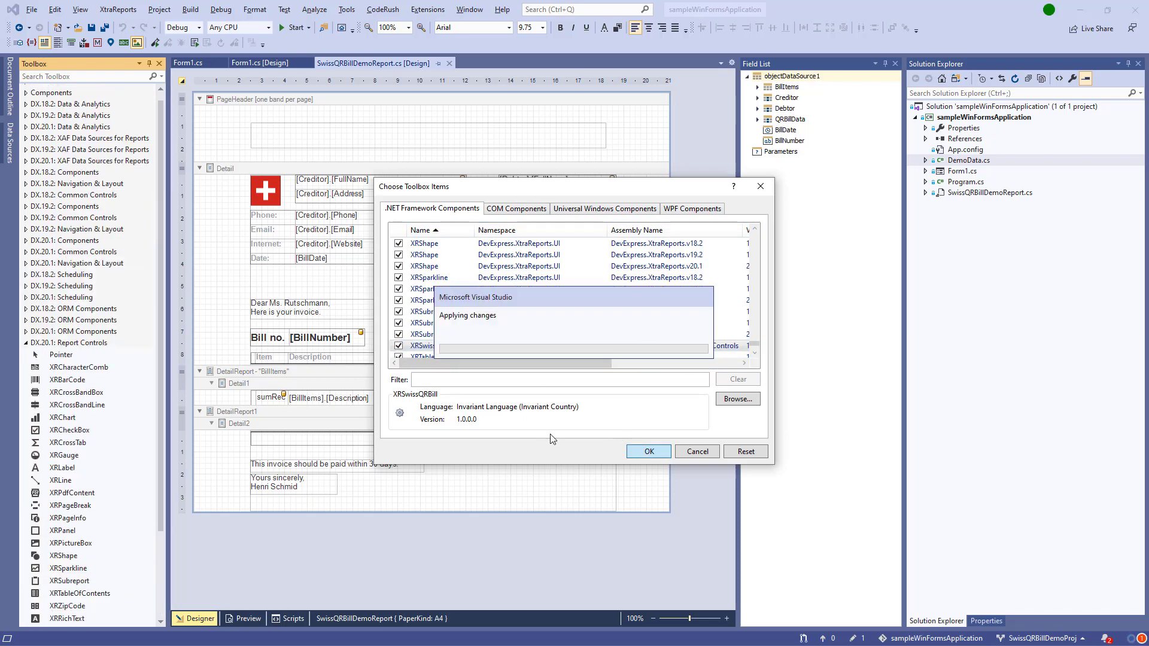
click(647, 450)
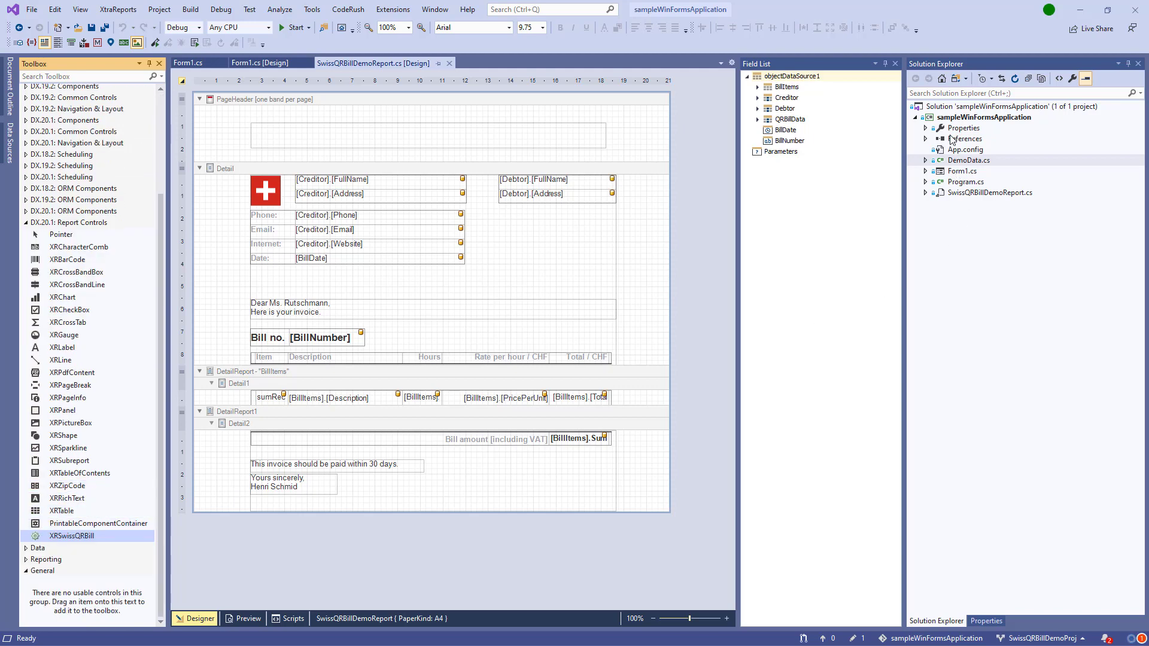
Step: Reference DevExpress.XtraReports.CustomControls.dll from the CustomControls.Design folder in the WinForms project
right_click(968, 139)
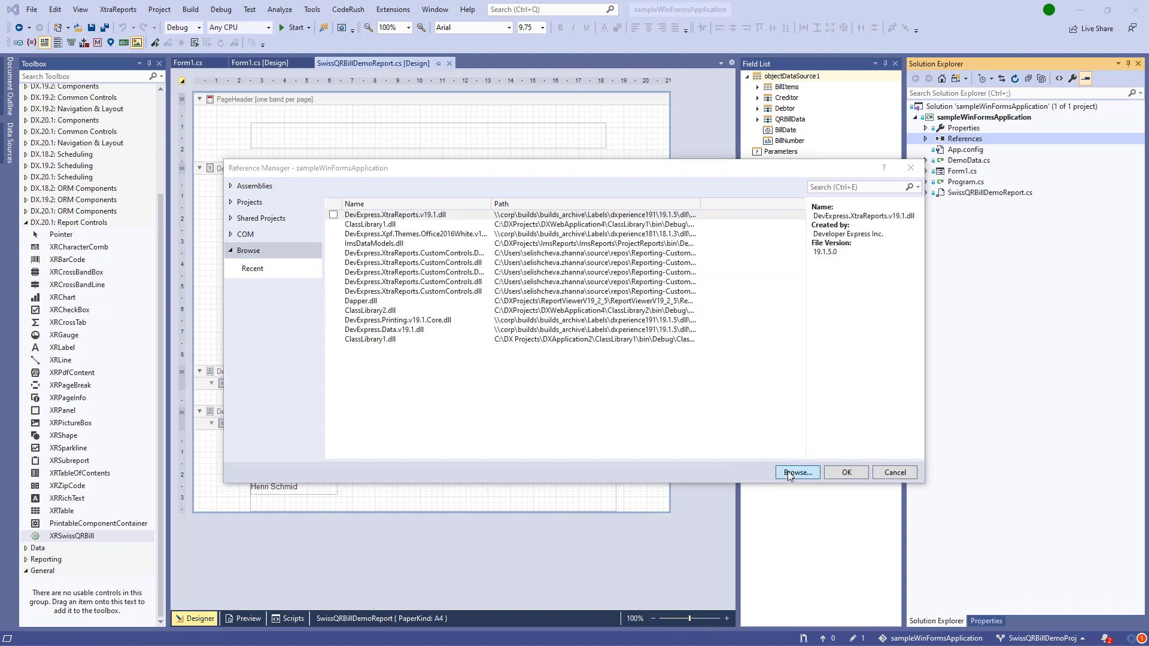
click(797, 472)
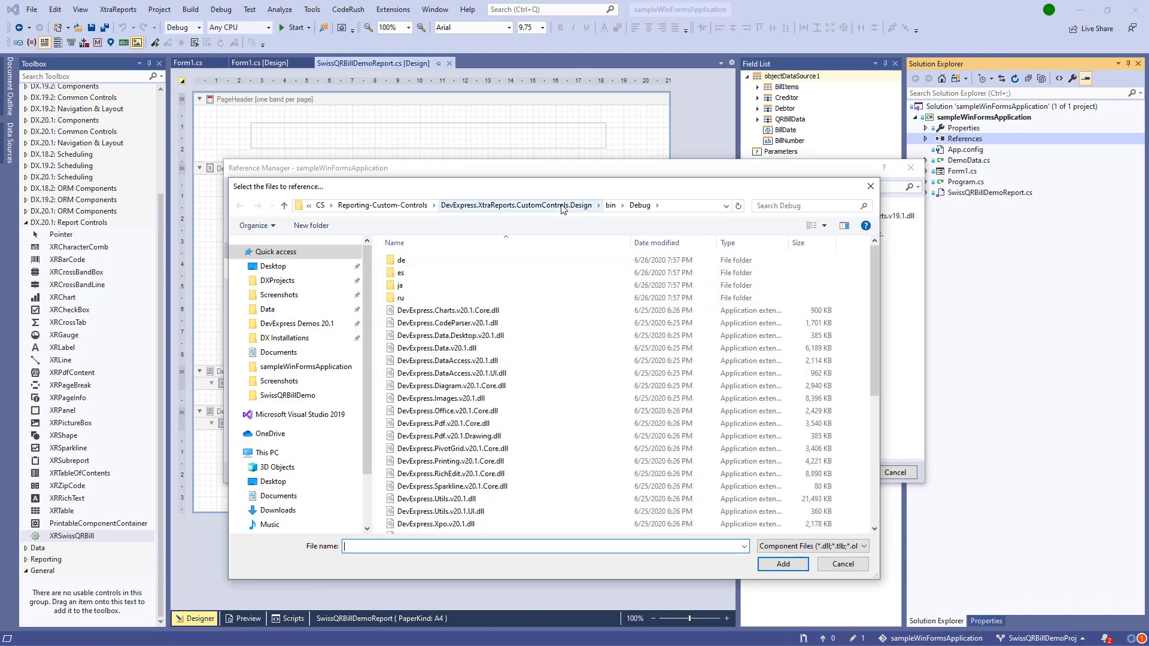
click(513, 206)
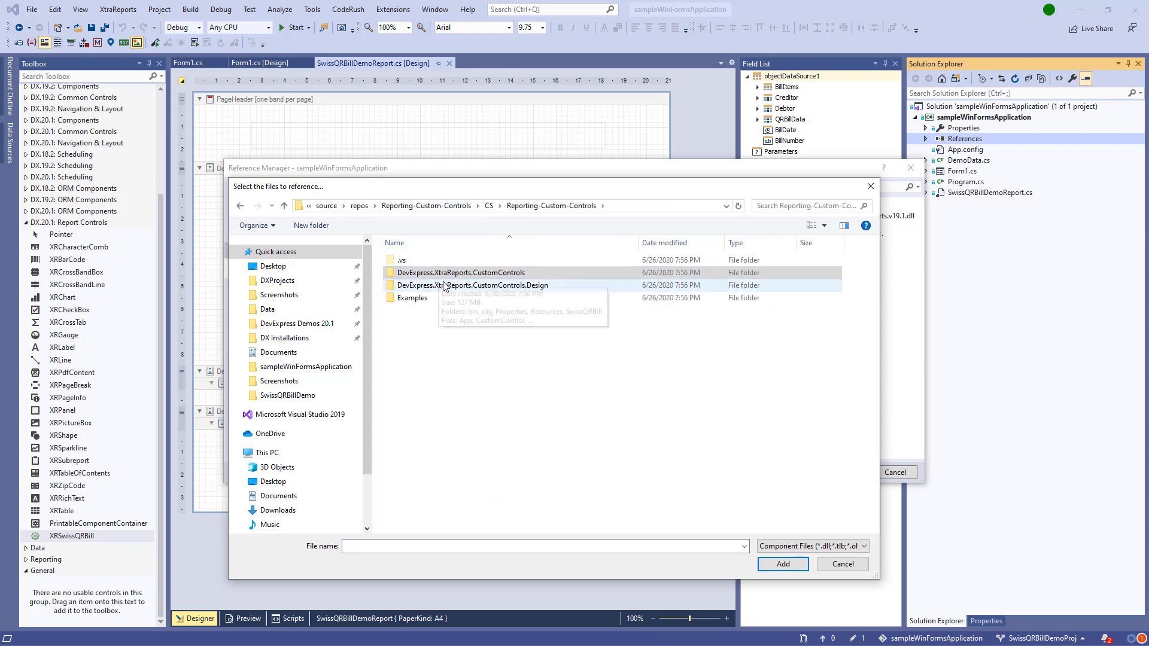
double_click(471, 285)
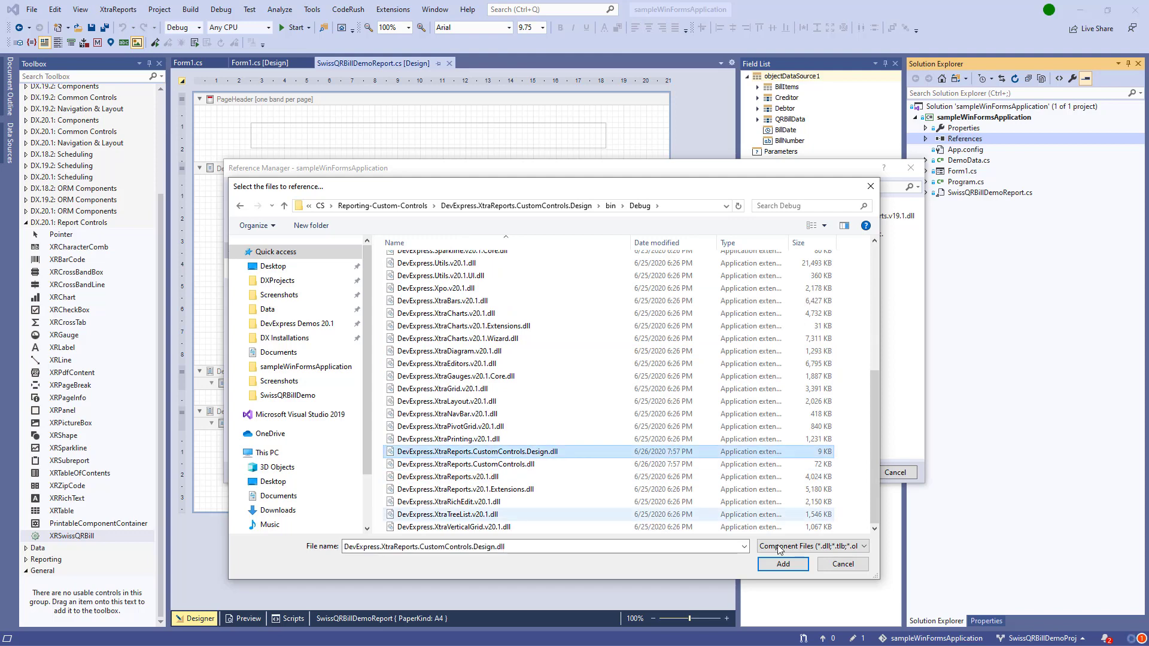
click(782, 563)
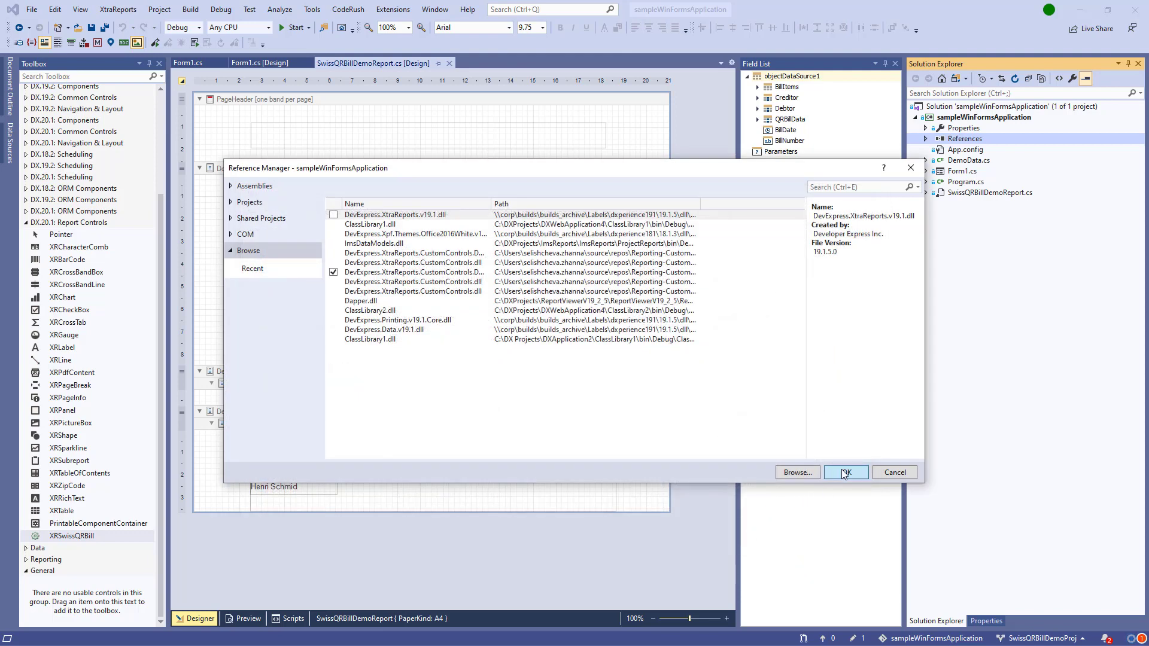
click(845, 473)
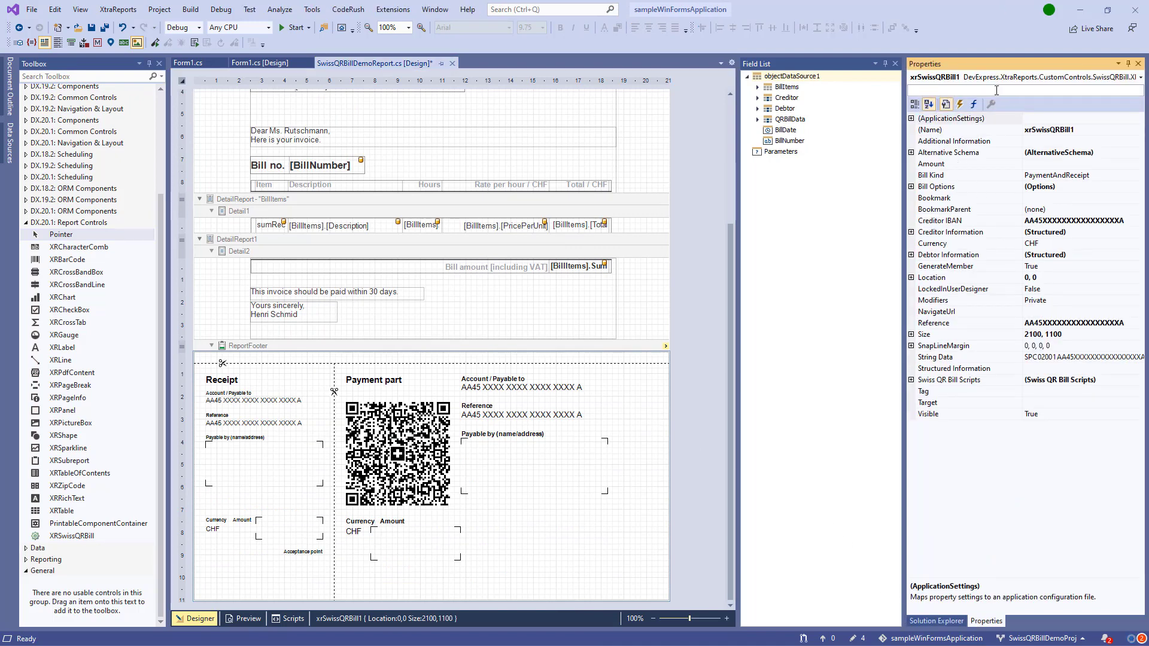
Step: View the report properties, expand the QRBillData fields, then reselect the Swiss QR bill
click(248, 346)
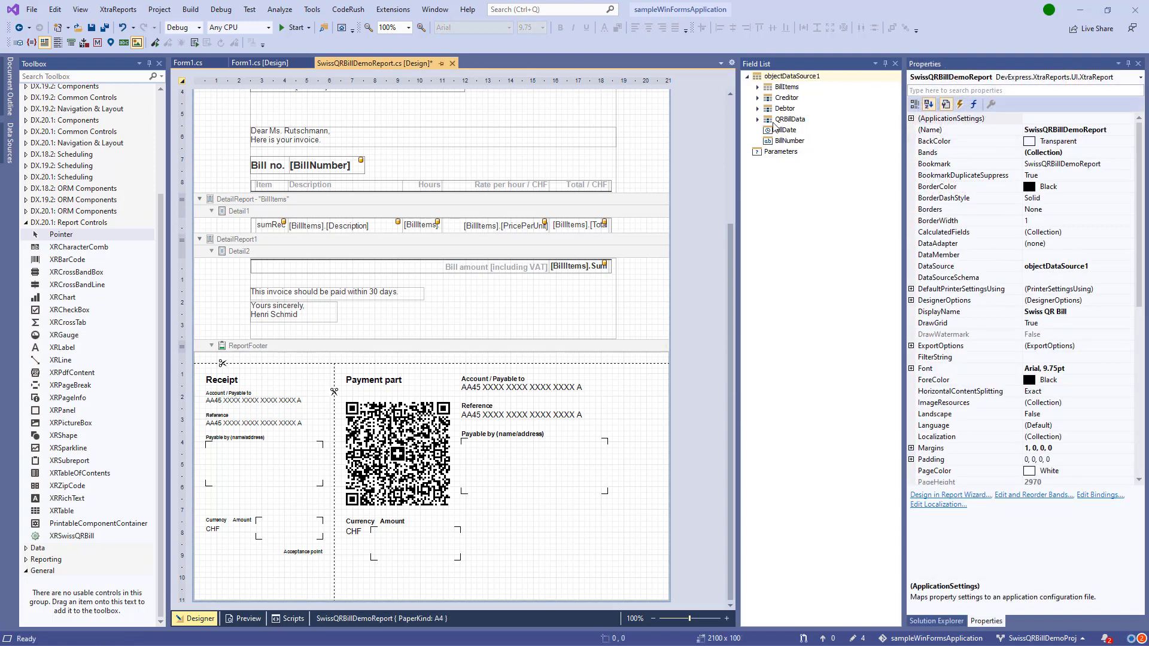
click(758, 118)
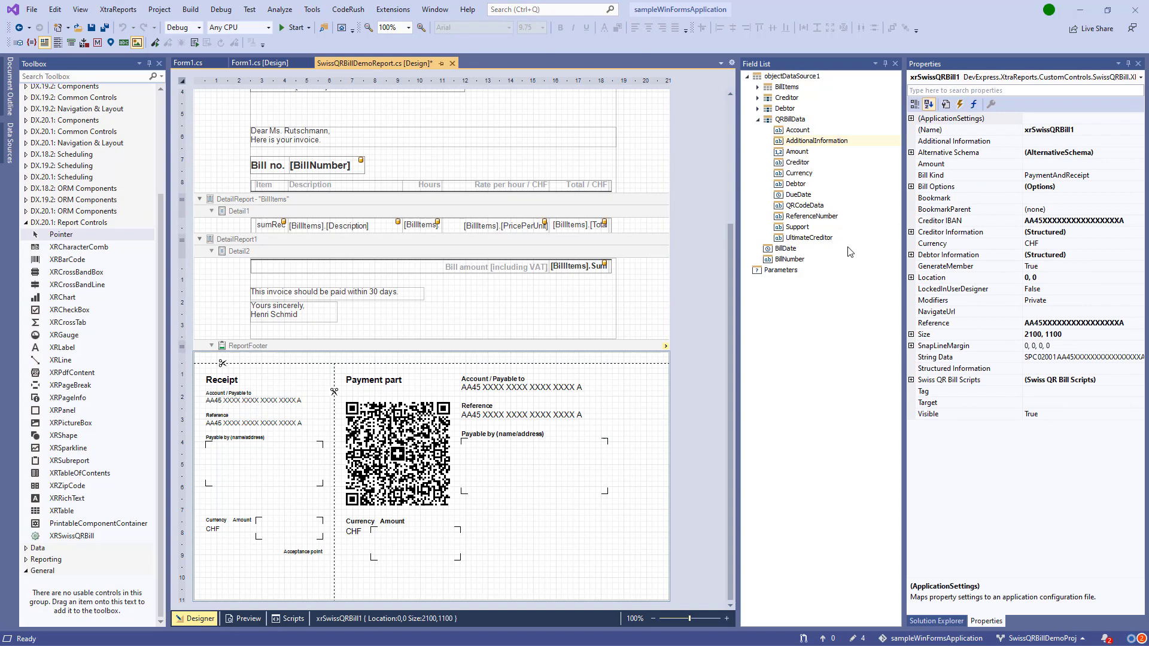
click(913, 186)
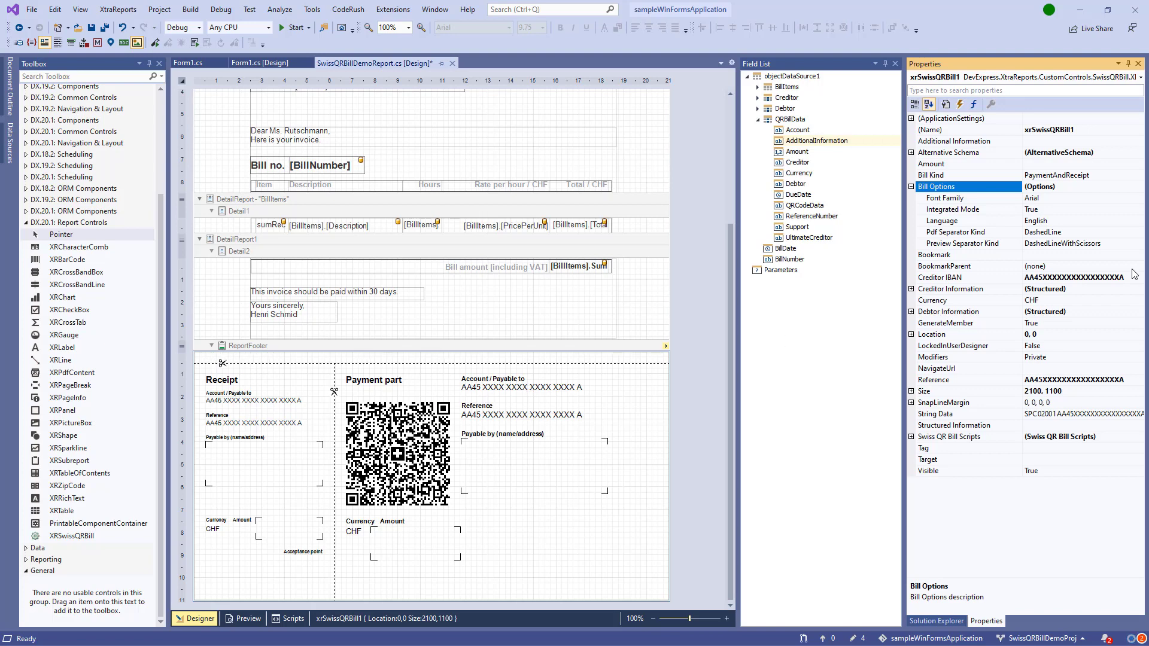
Step: Set Preview Separator Kind to SolidLineWithScissors and open the Pdf Separator Kind choices
click(1139, 243)
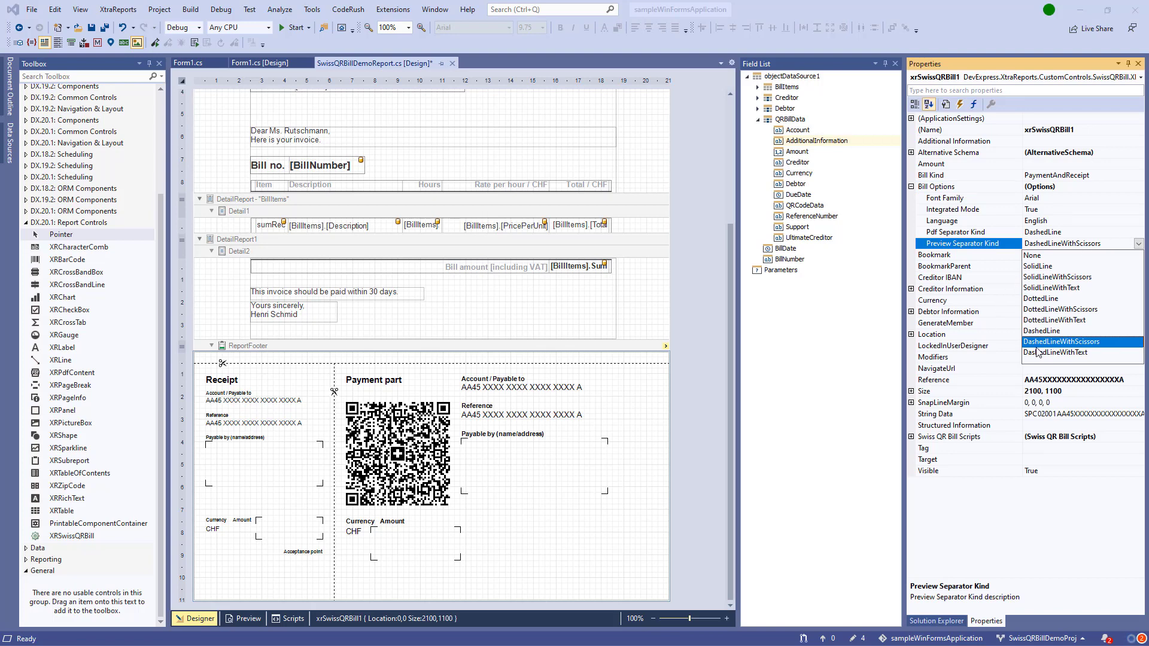
mouse_move(1038, 284)
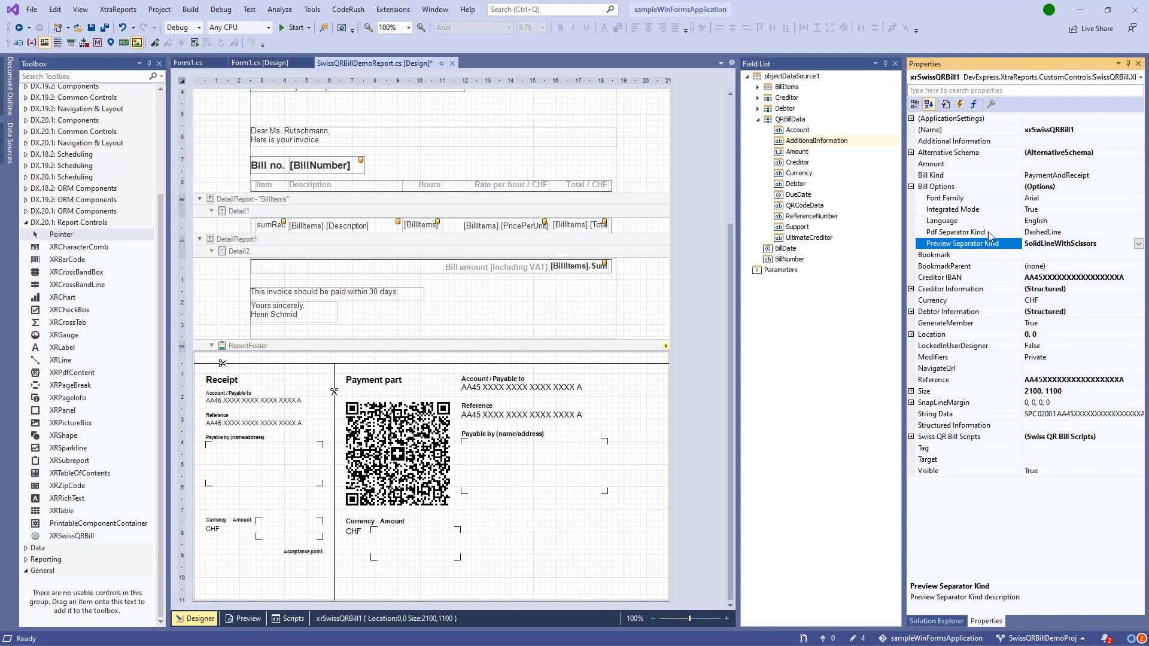
mouse_move(939, 238)
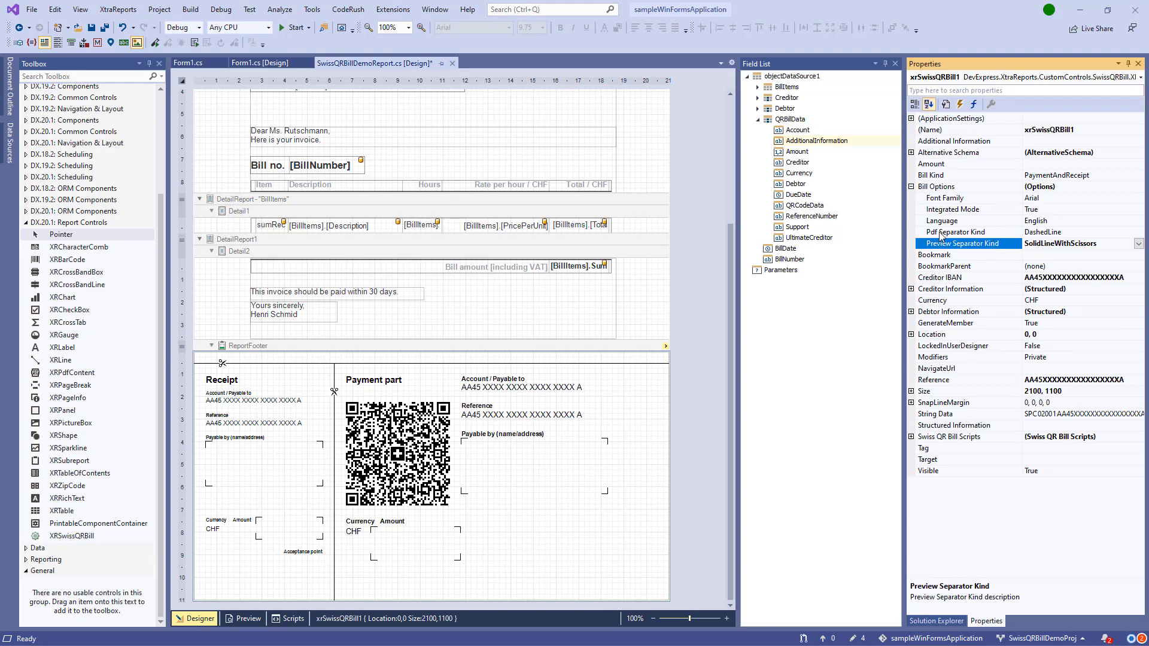
click(953, 232)
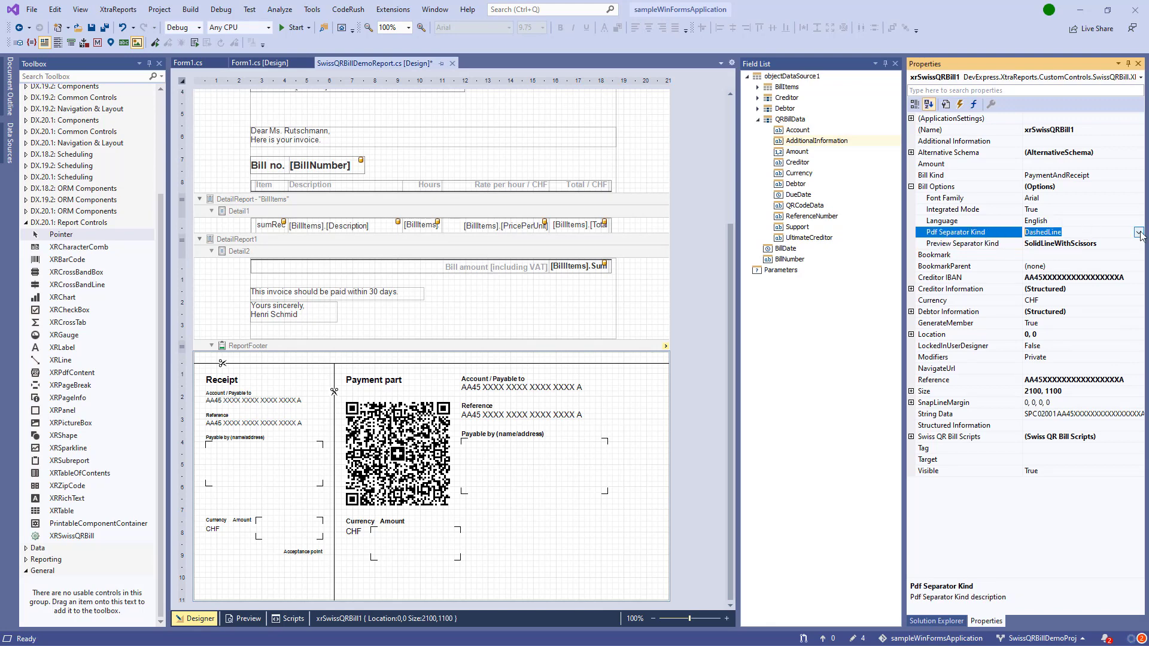
click(1139, 232)
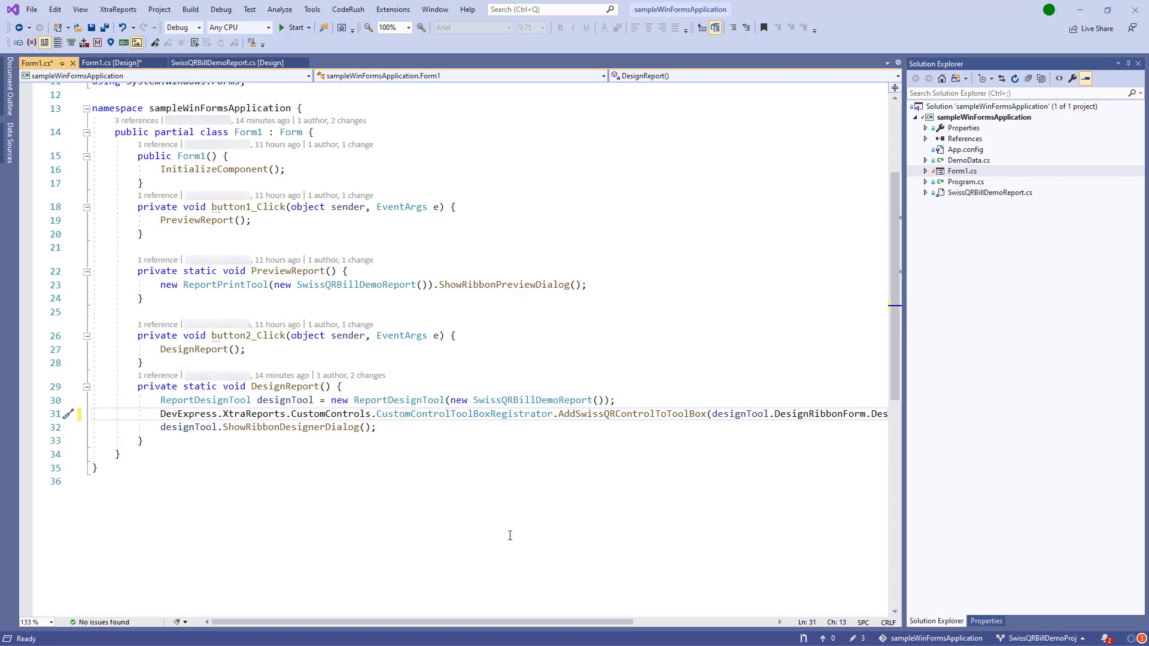
mouse_move(474, 487)
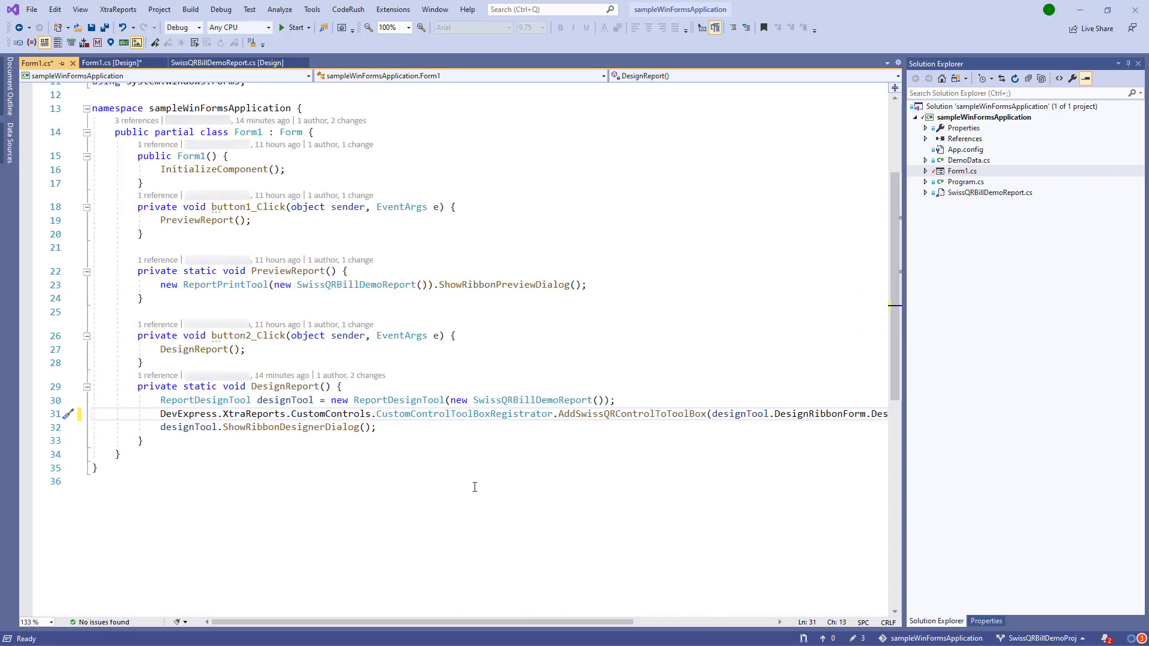
Step: Highlight the CustomControls namespace and AddSwissQRControlToToolBox call in Form1.cs, then run the app
drag(161, 414, 339, 414)
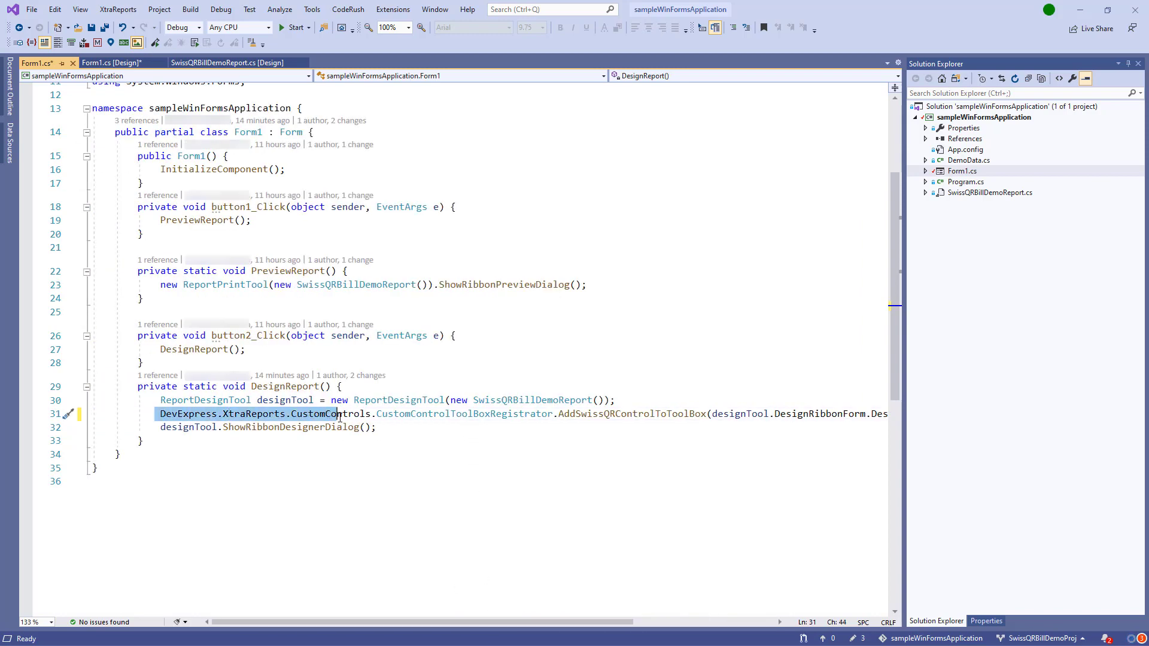
drag(339, 414, 372, 413)
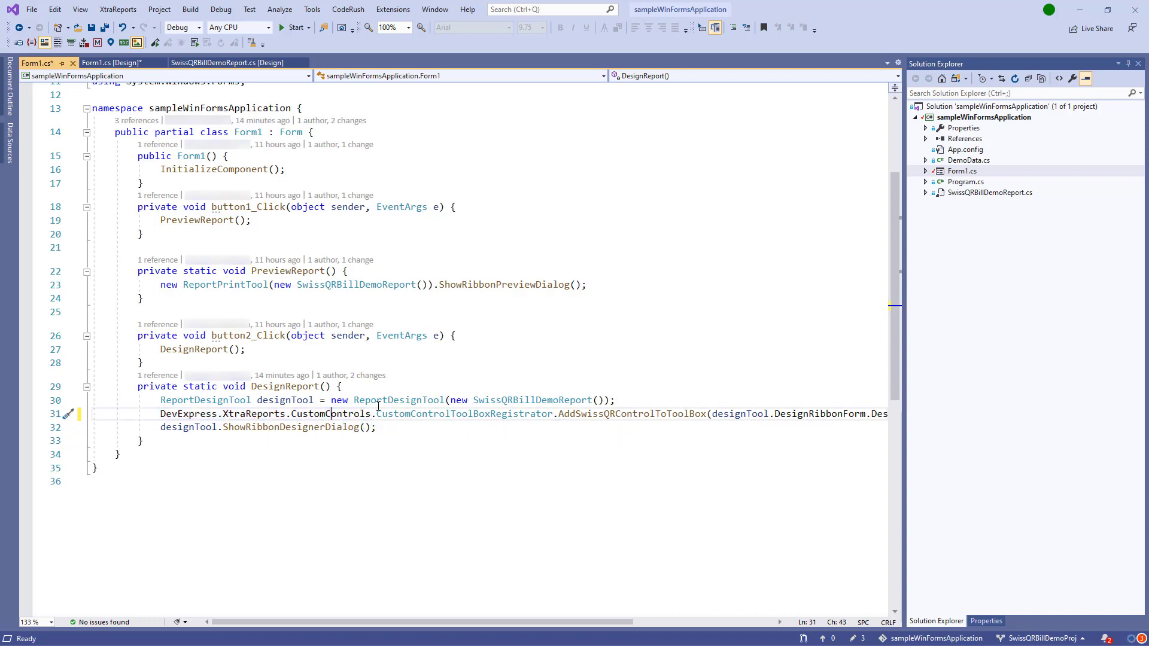
drag(378, 414, 706, 414)
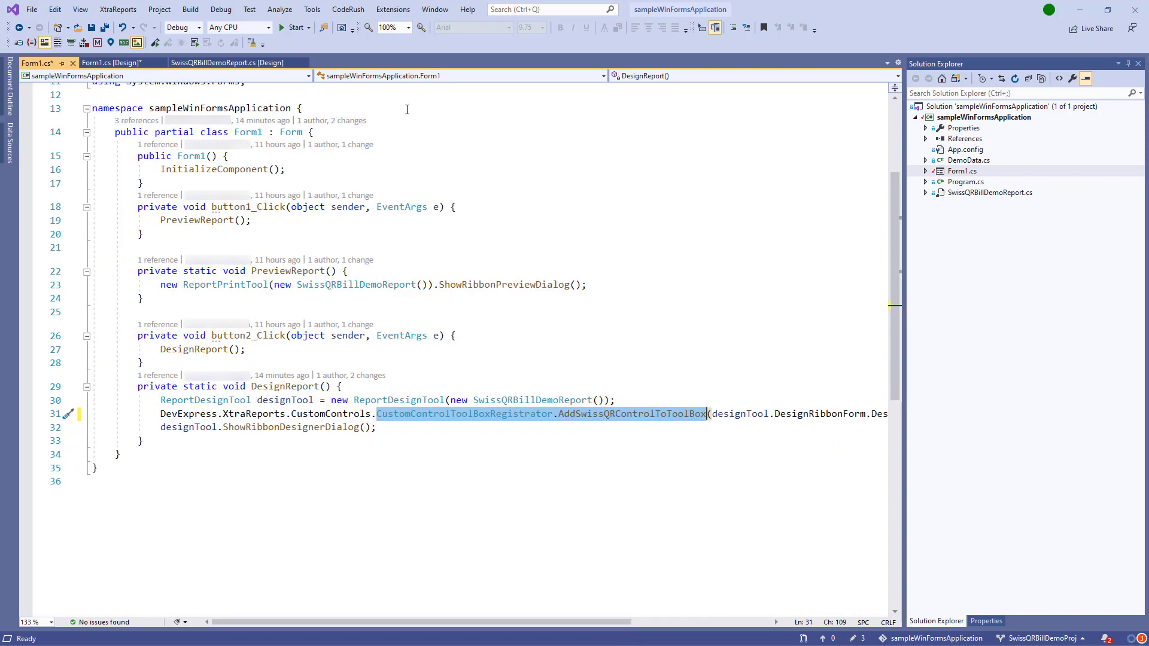
click(293, 27)
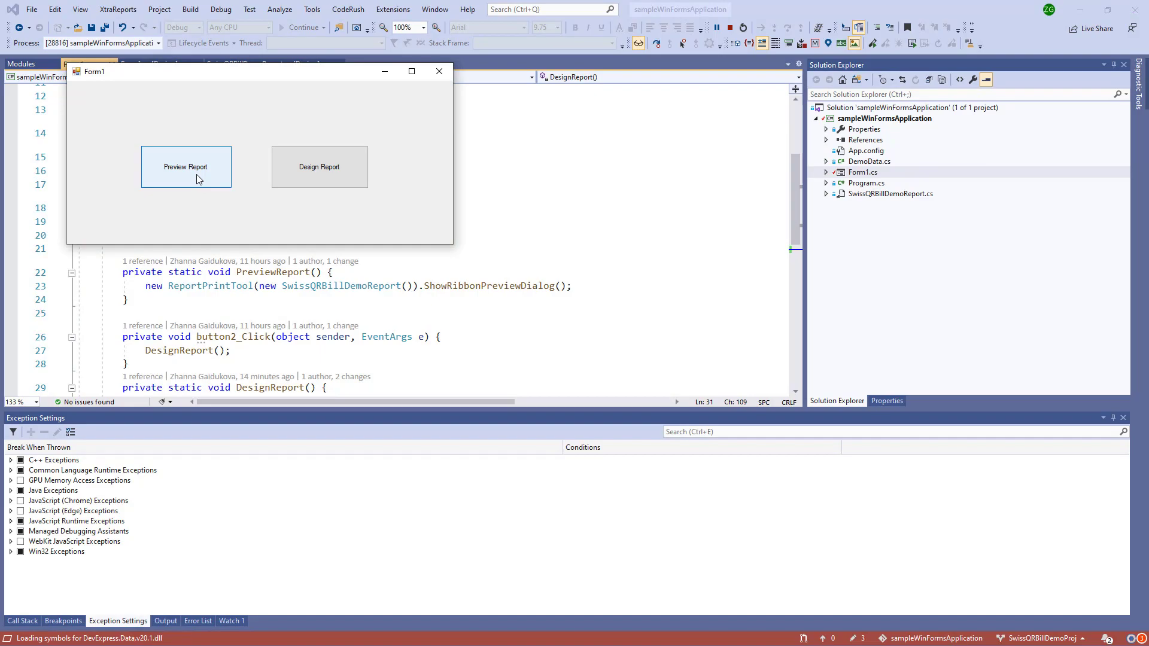
click(186, 166)
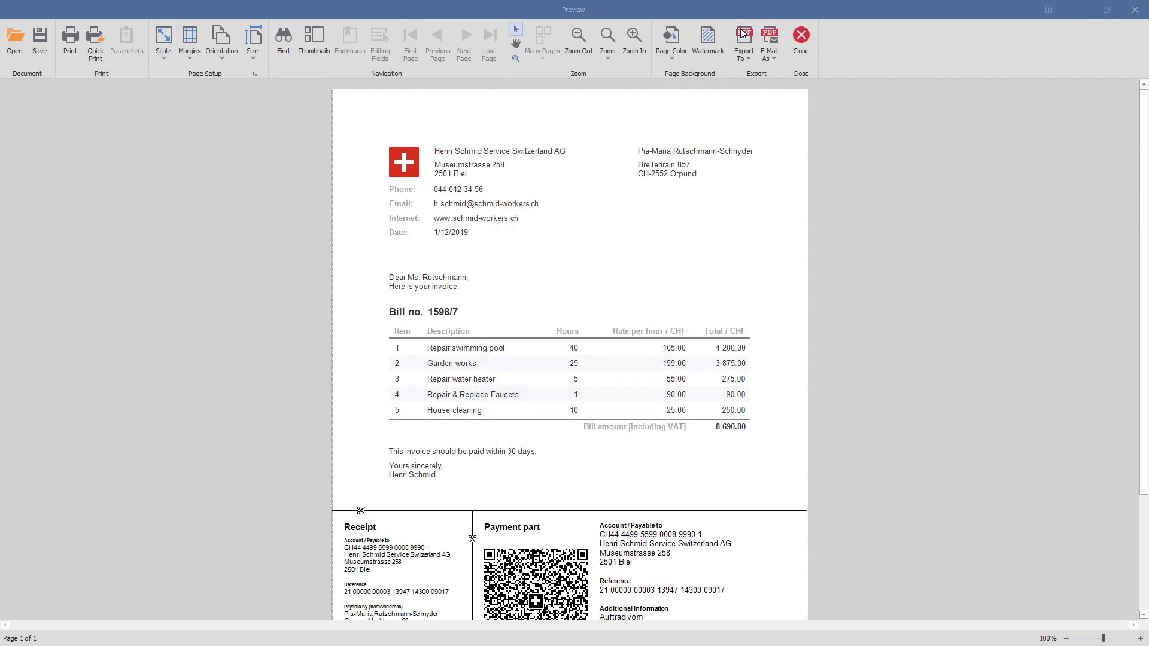
click(742, 40)
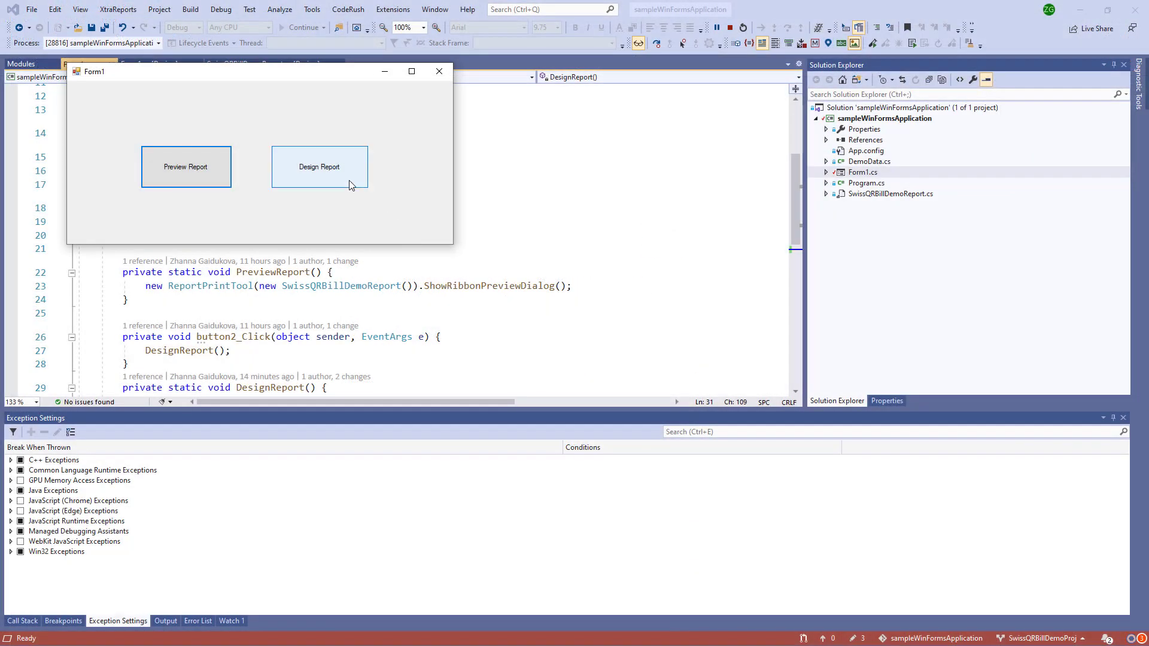
Step: Open Design Report in the running app and scroll down to the Swiss QR Bill footer
click(318, 166)
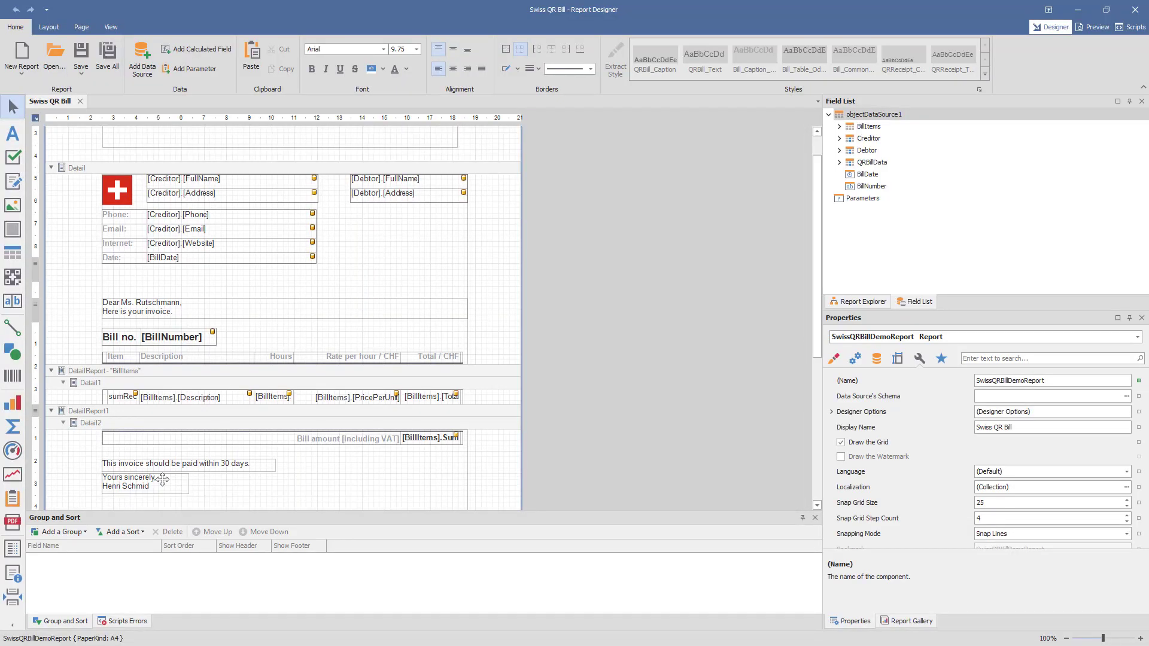
scroll(down, 3)
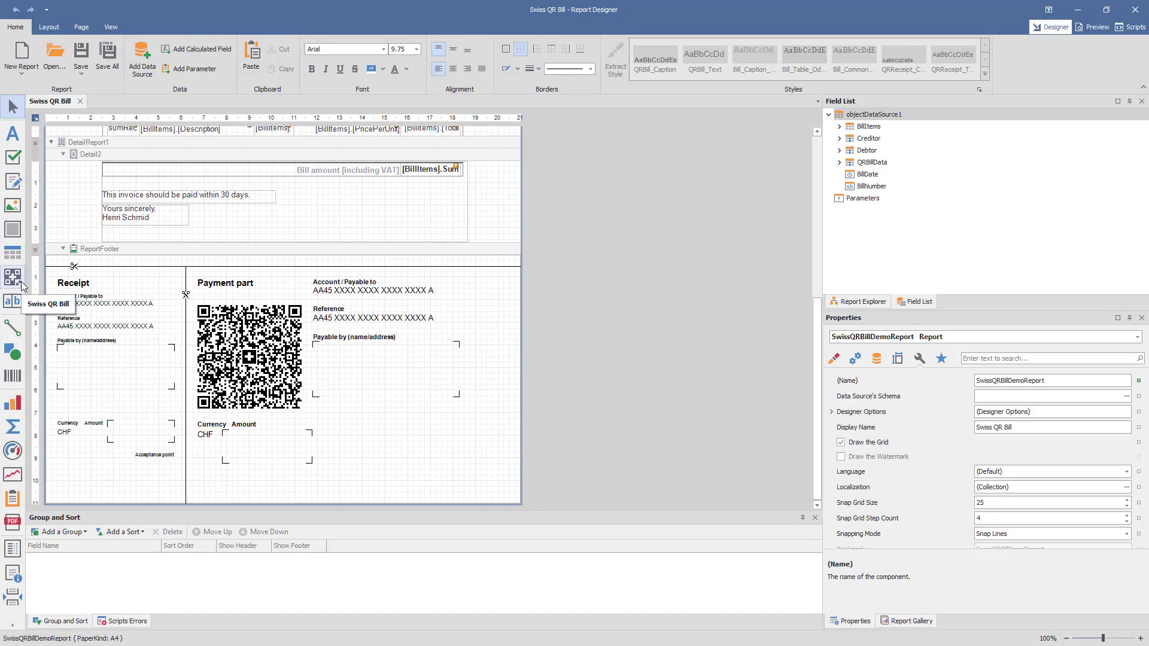